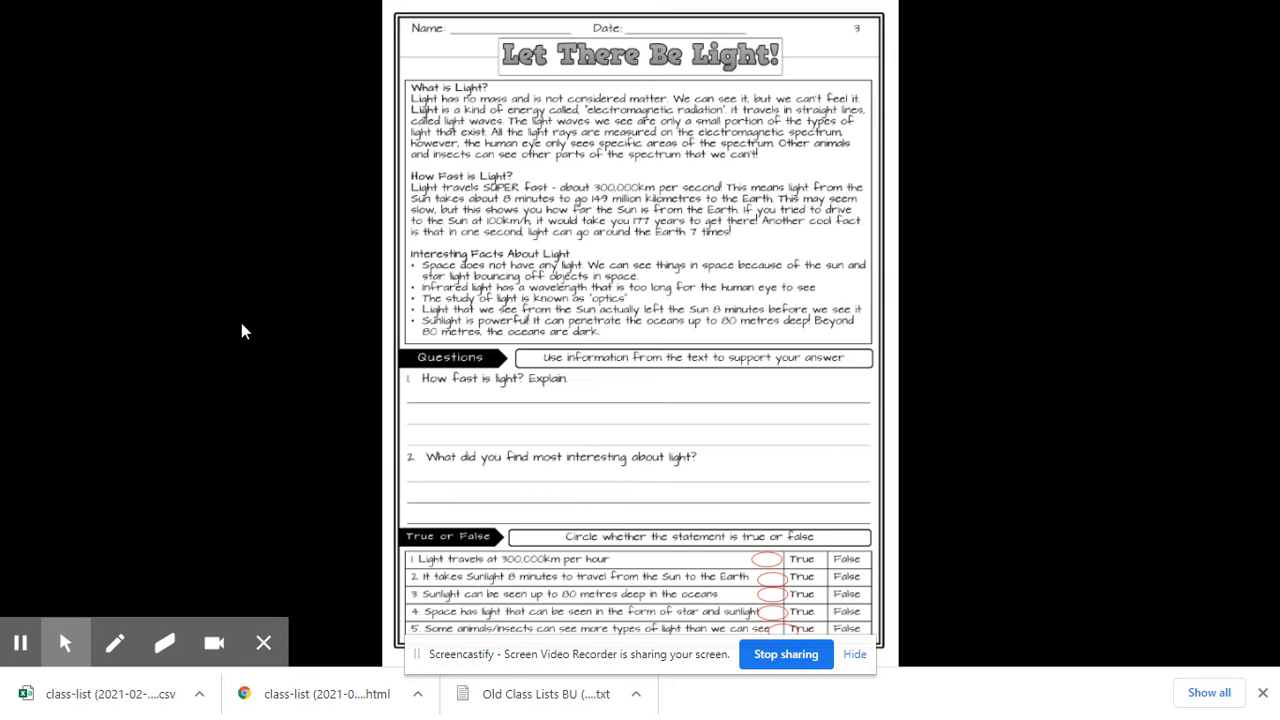
{"action": "mouse_move", "coordinate": [280, 354]}
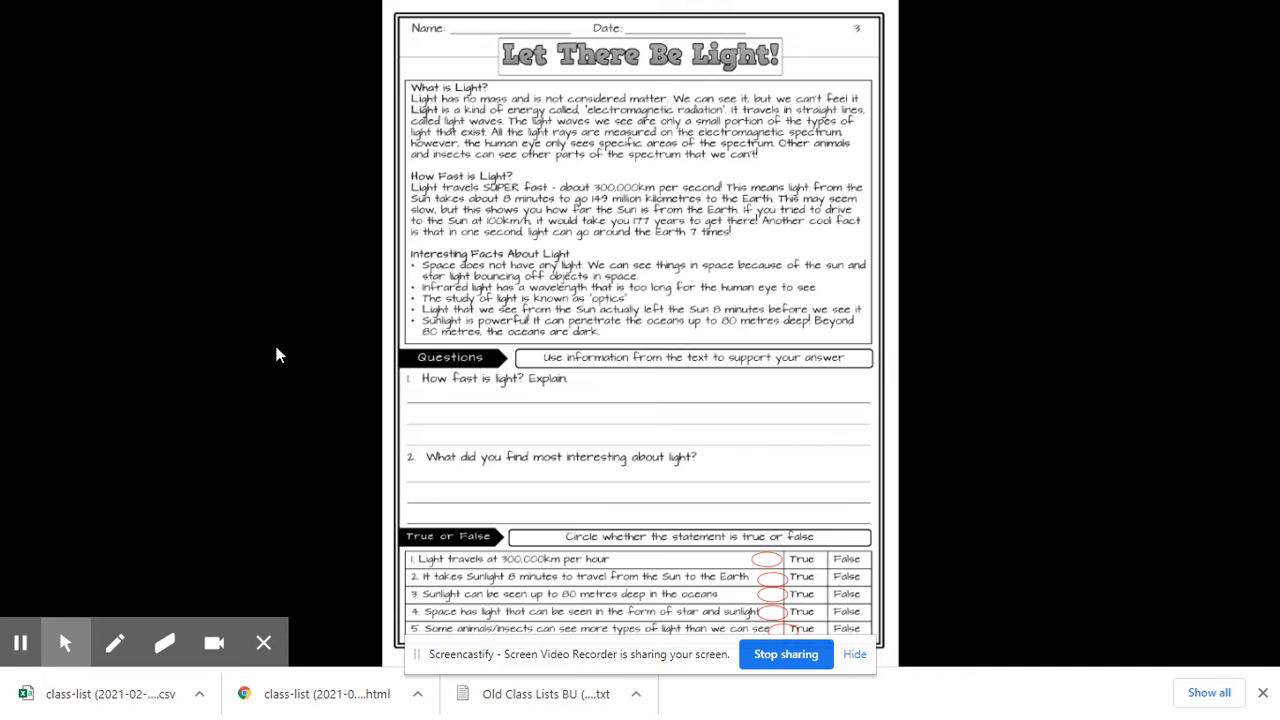
{"action": "mouse_move", "coordinate": [512, 108]}
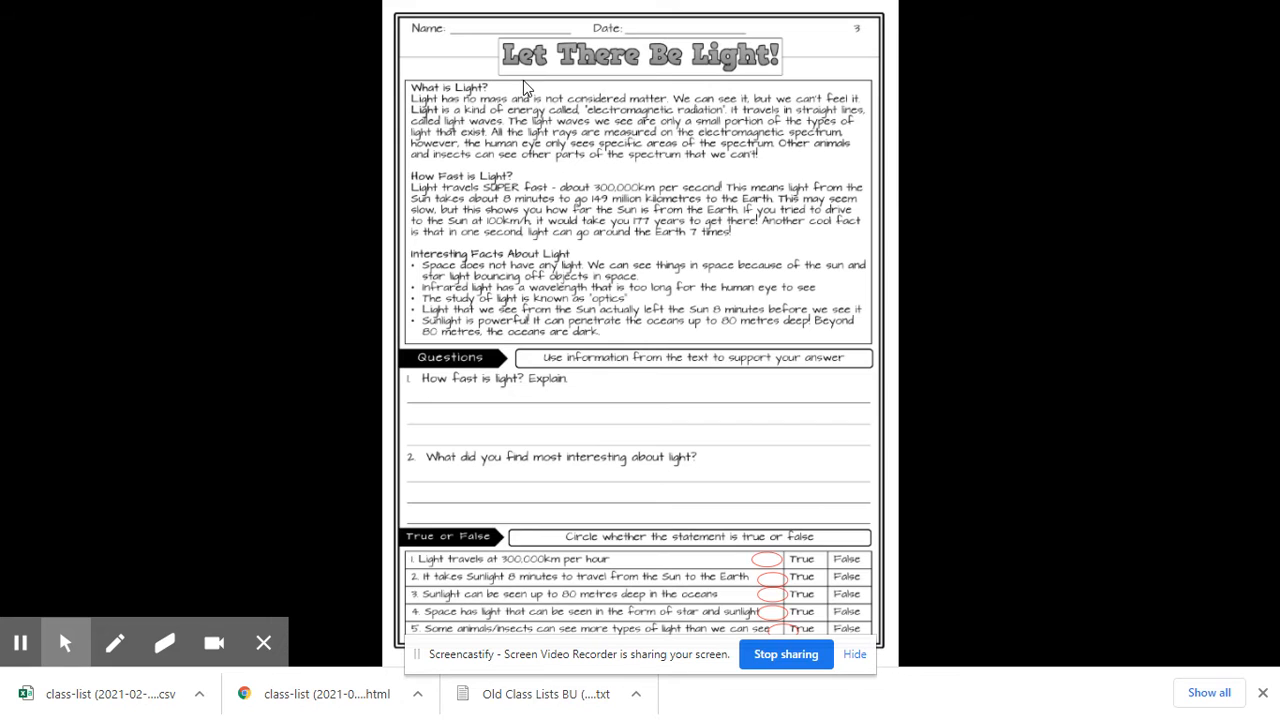
{"action": "mouse_move", "coordinate": [652, 110]}
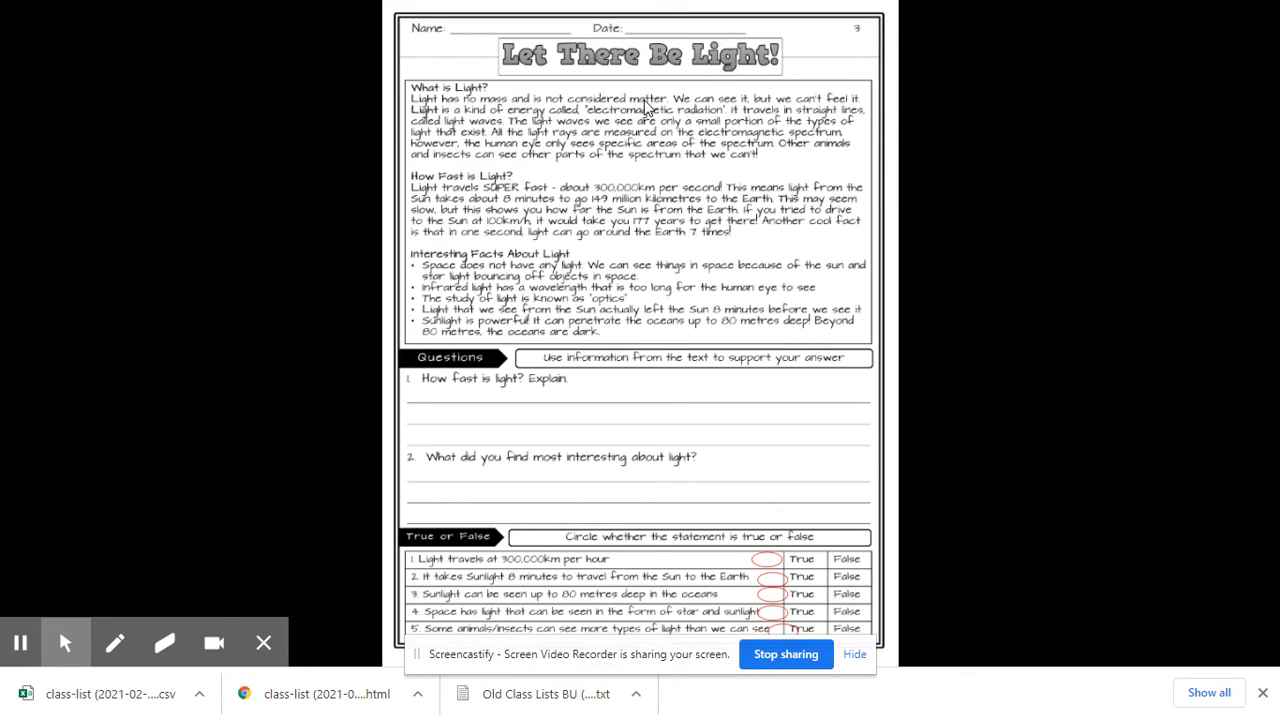
{"action": "mouse_move", "coordinate": [644, 104]}
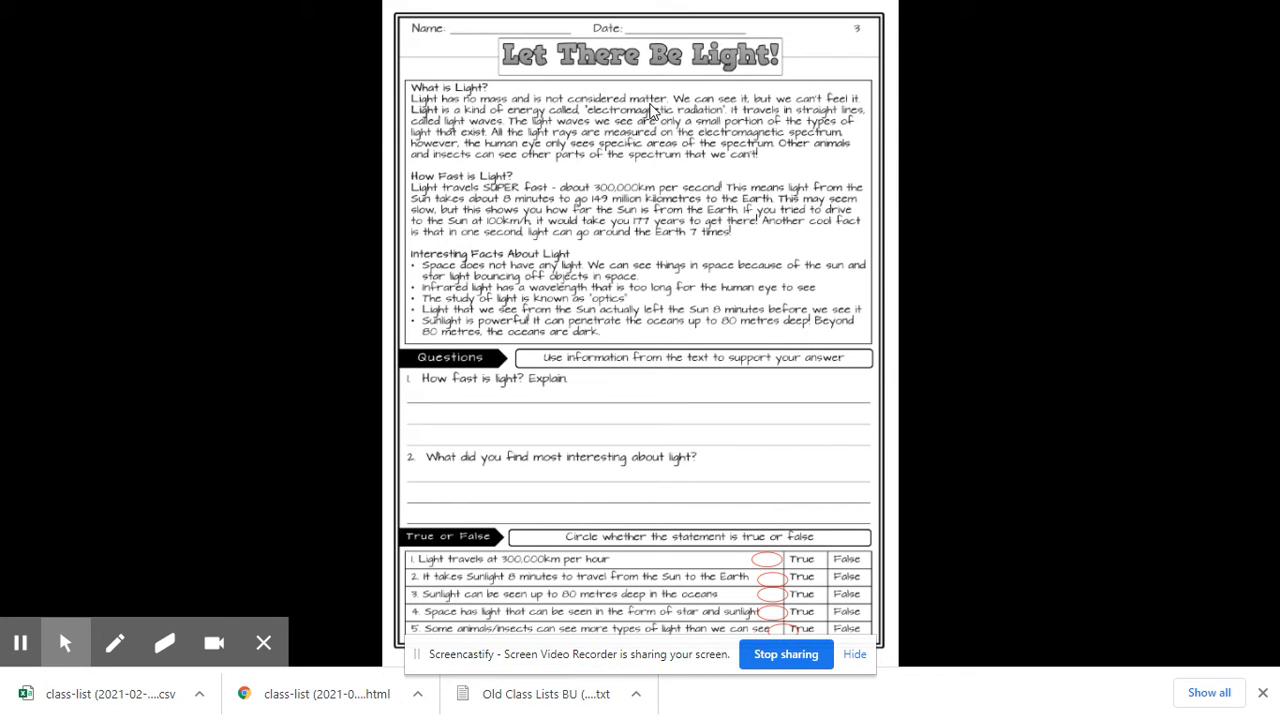
{"action": "mouse_move", "coordinate": [660, 112]}
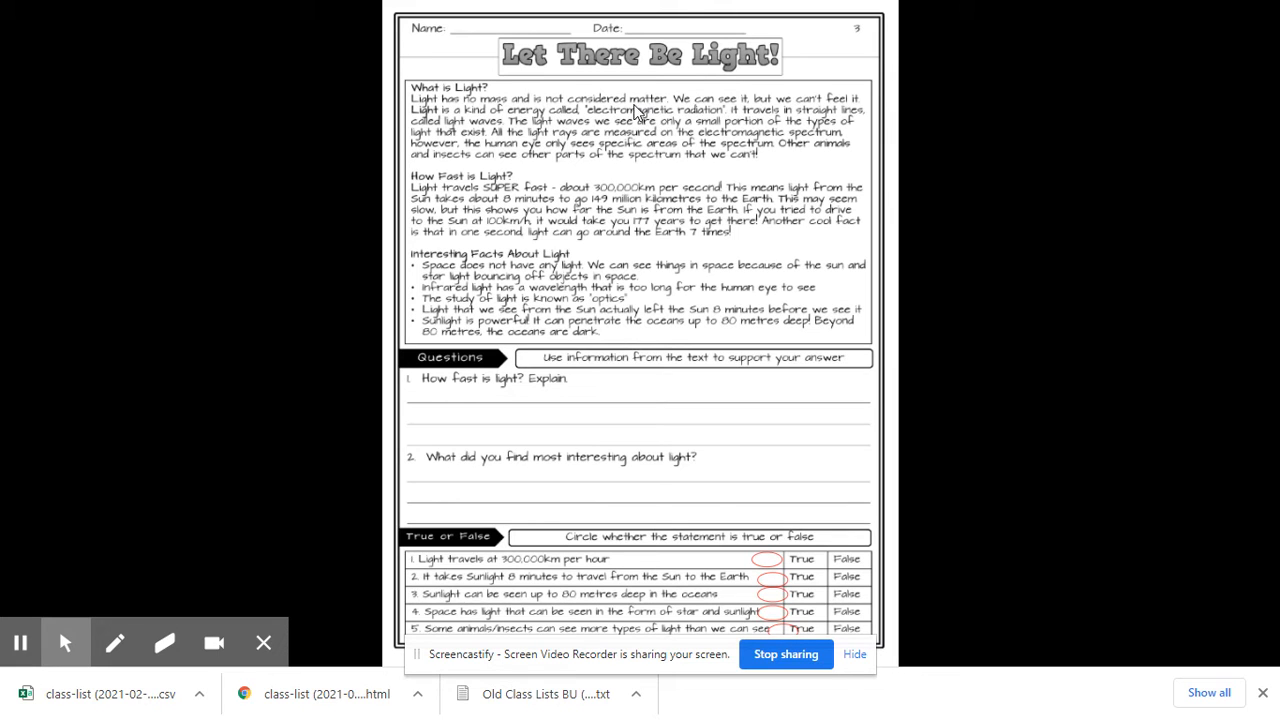
{"action": "mouse_move", "coordinate": [472, 118]}
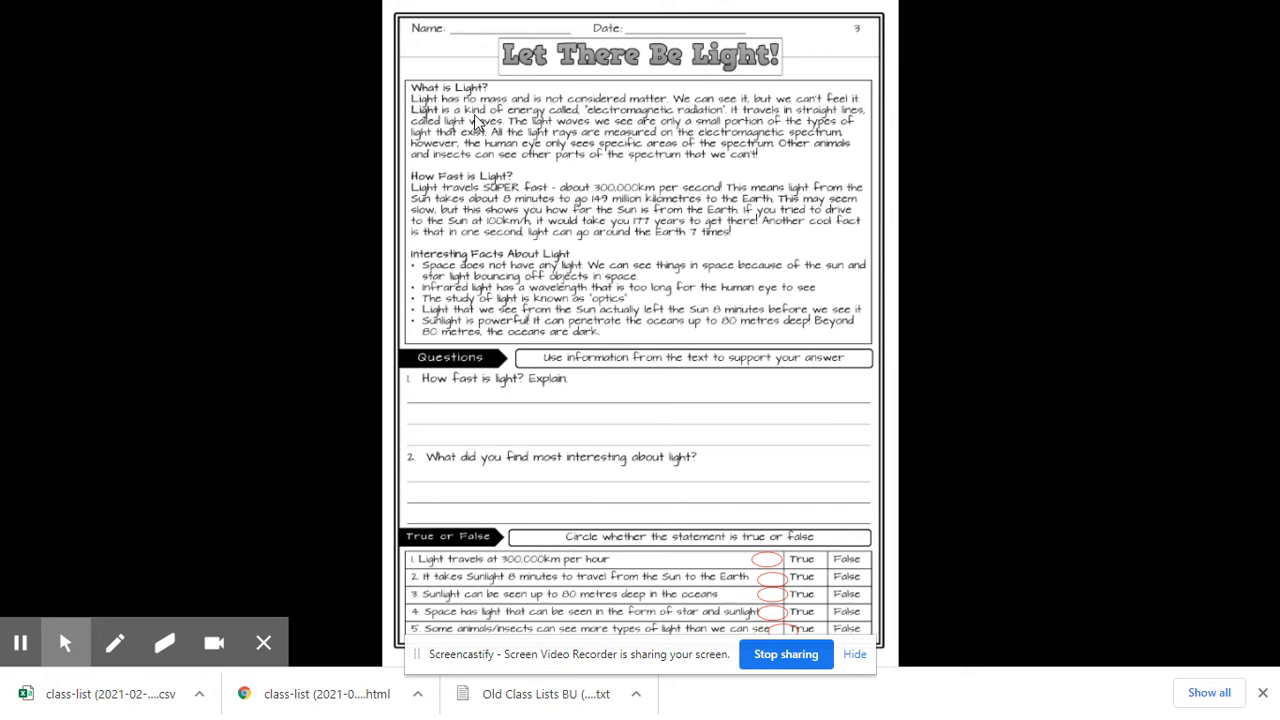
{"action": "mouse_move", "coordinate": [600, 120]}
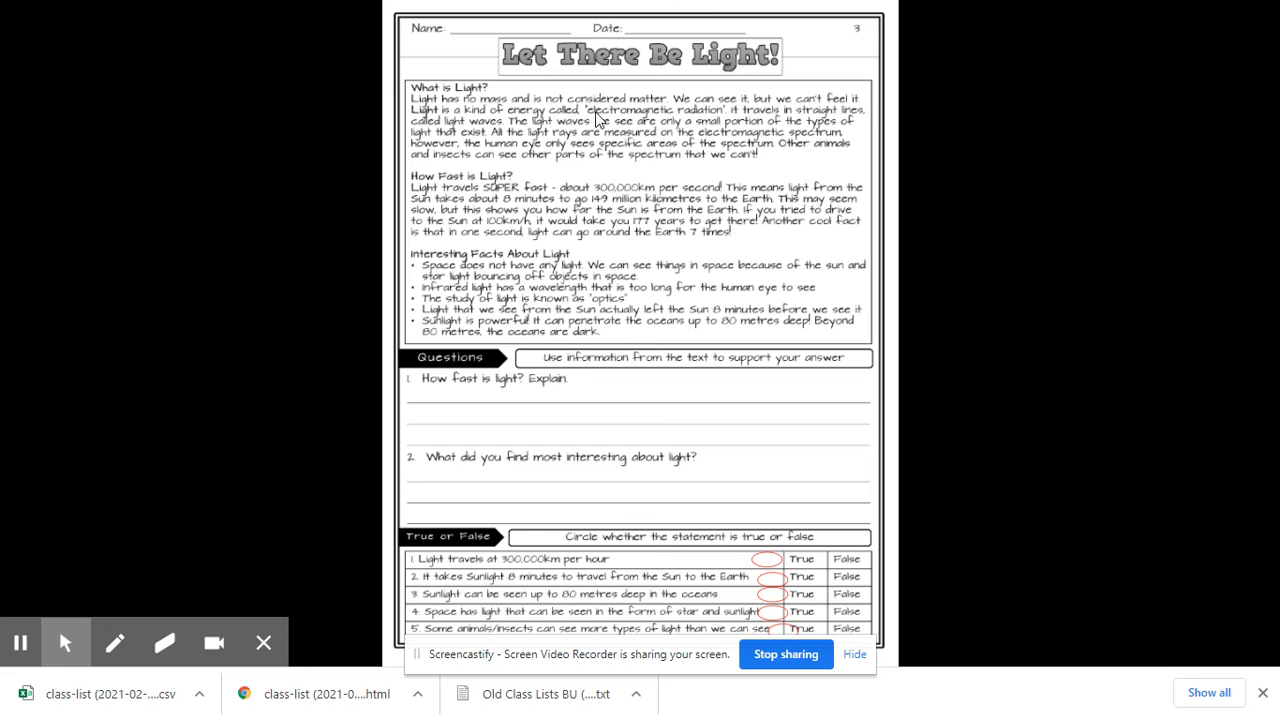
{"action": "mouse_move", "coordinate": [620, 118]}
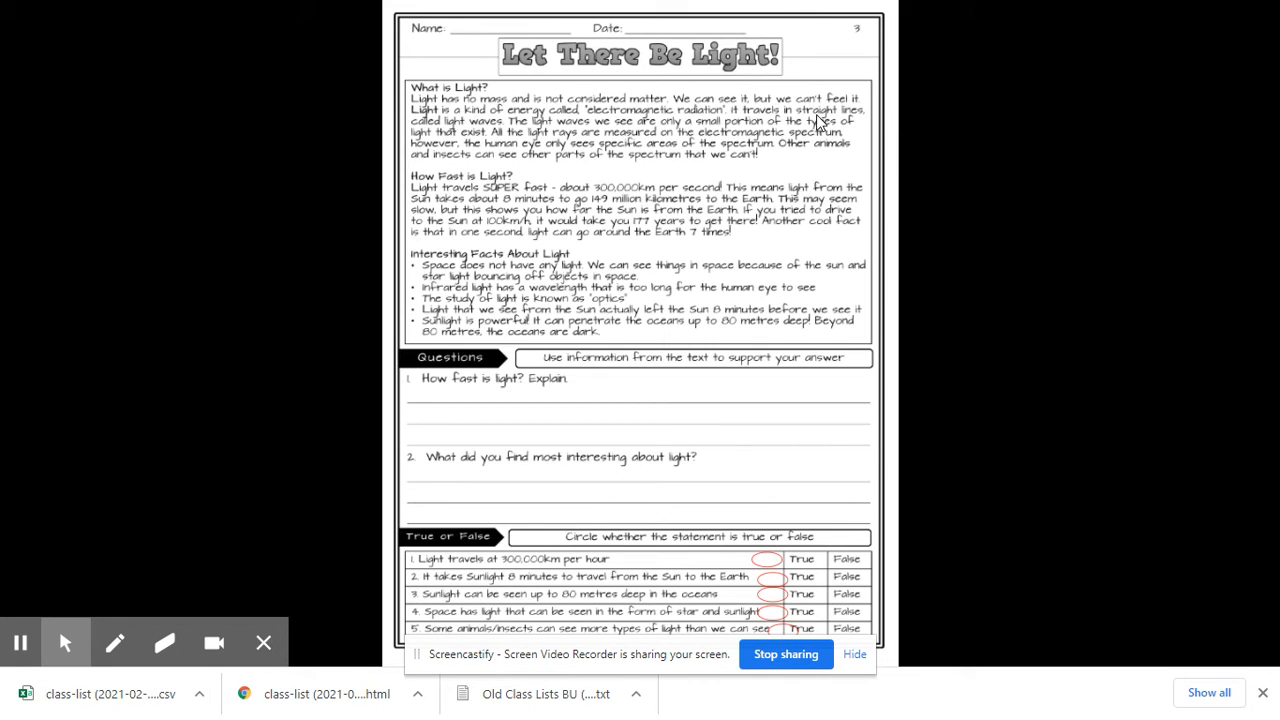
{"action": "mouse_move", "coordinate": [784, 136]}
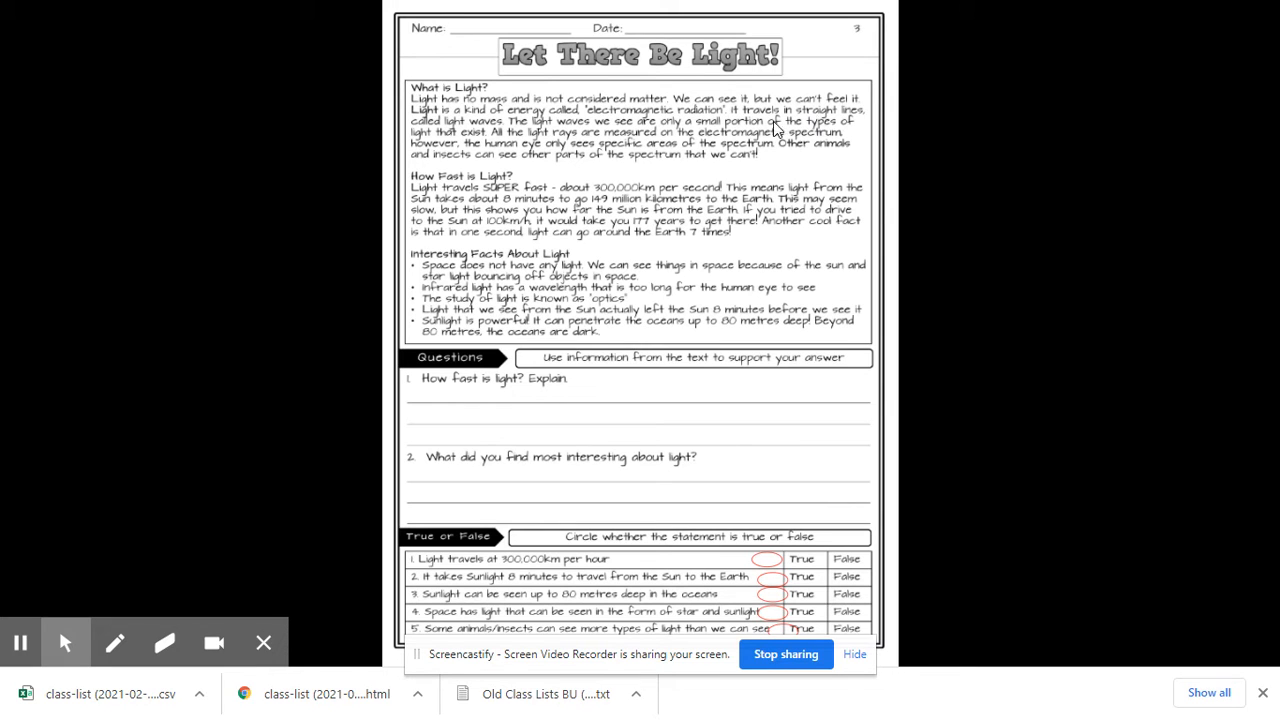
{"action": "mouse_move", "coordinate": [492, 184]}
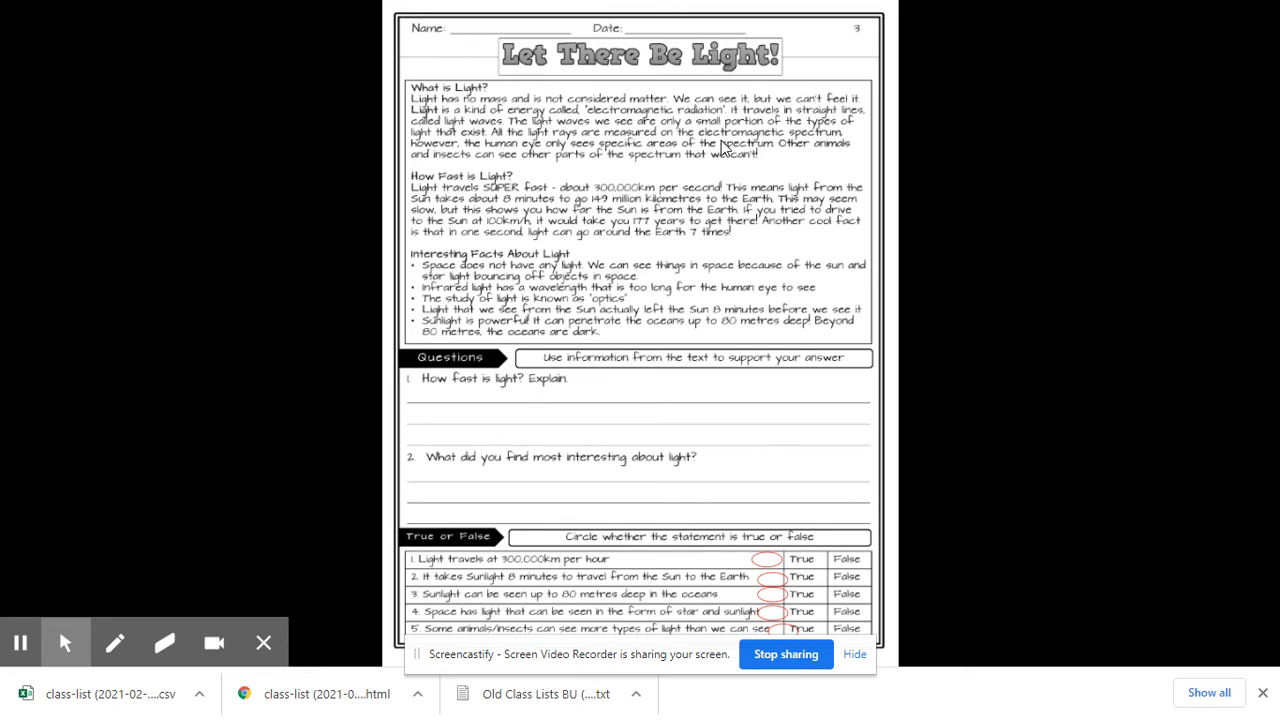
{"action": "mouse_move", "coordinate": [804, 140]}
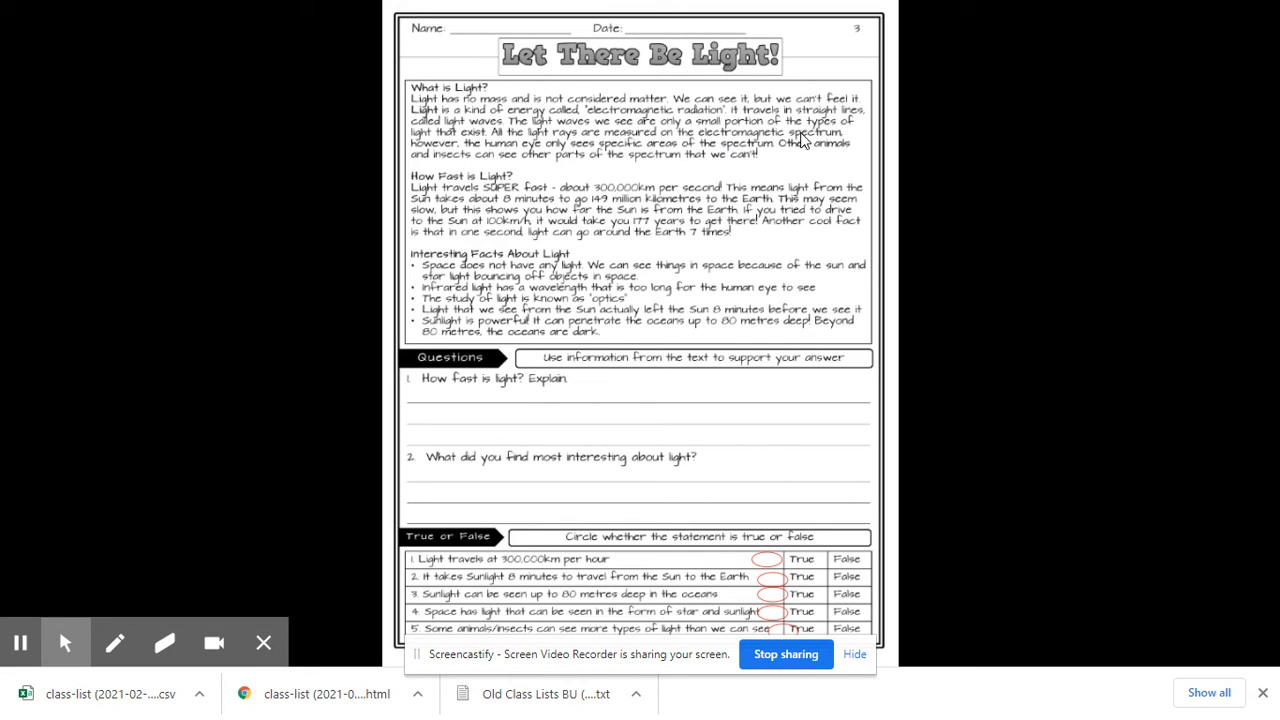
{"action": "mouse_move", "coordinate": [484, 160]}
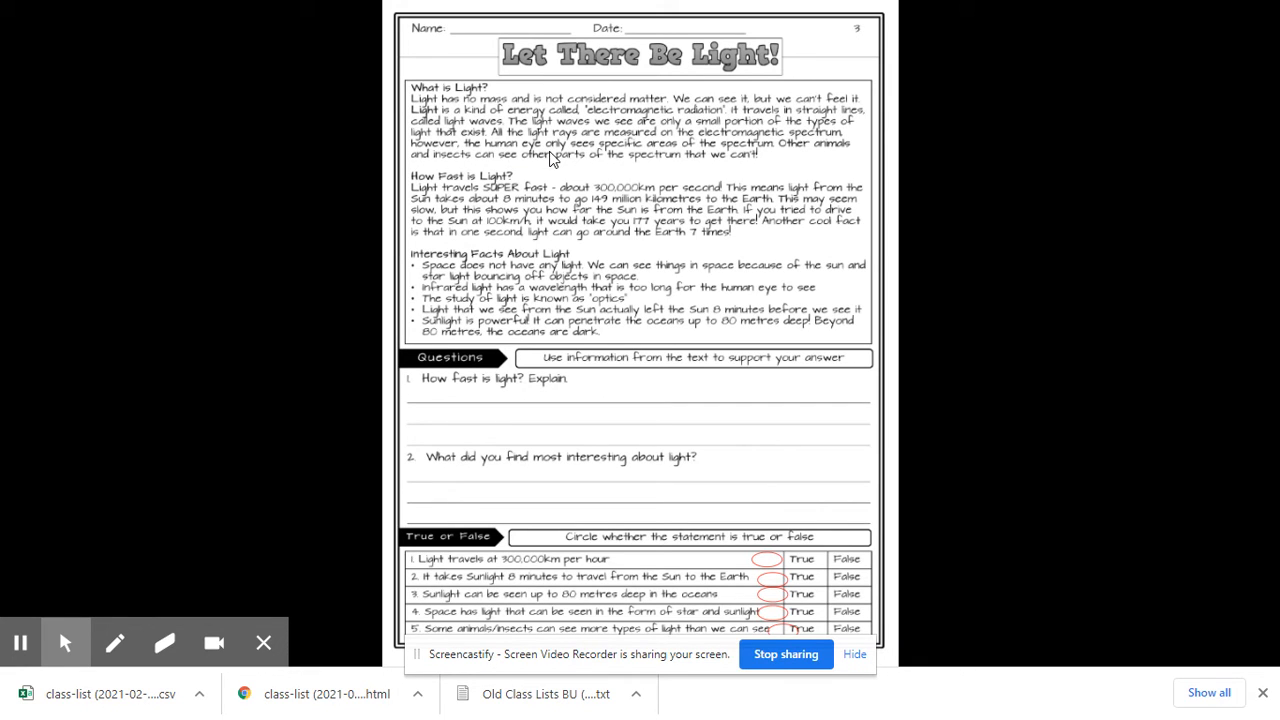
{"action": "mouse_move", "coordinate": [532, 172]}
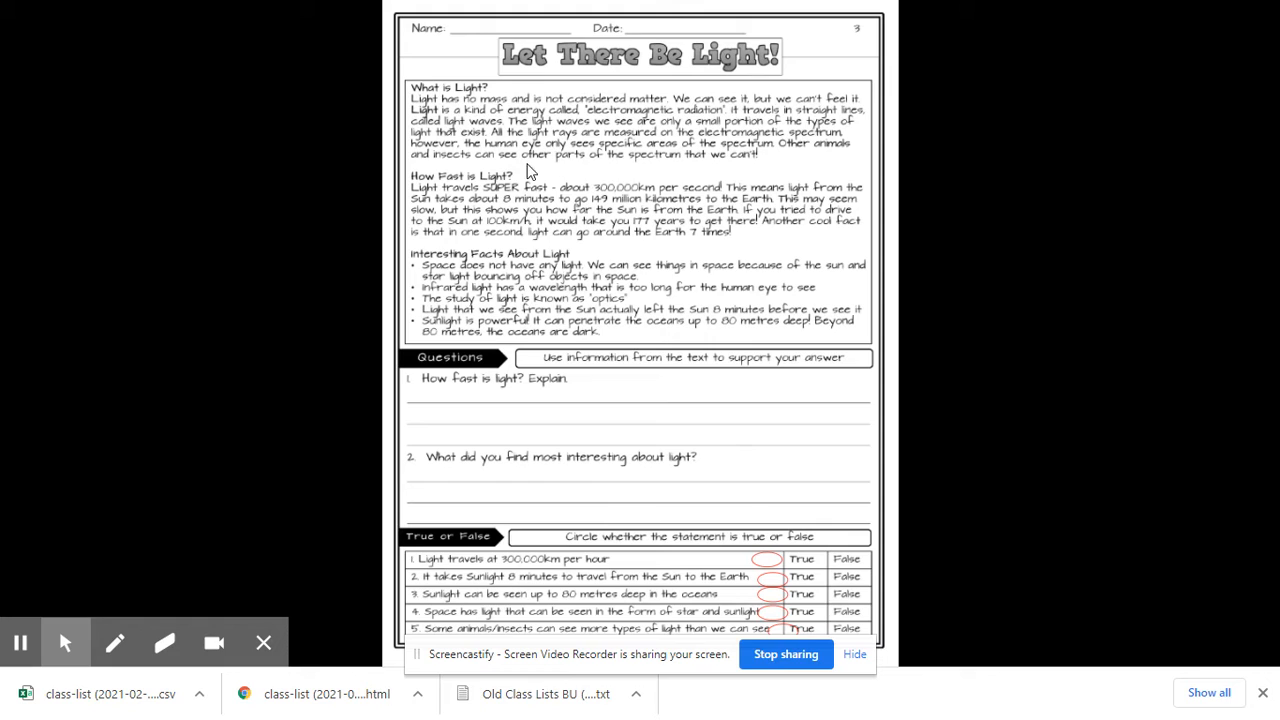
{"action": "mouse_move", "coordinate": [532, 178]}
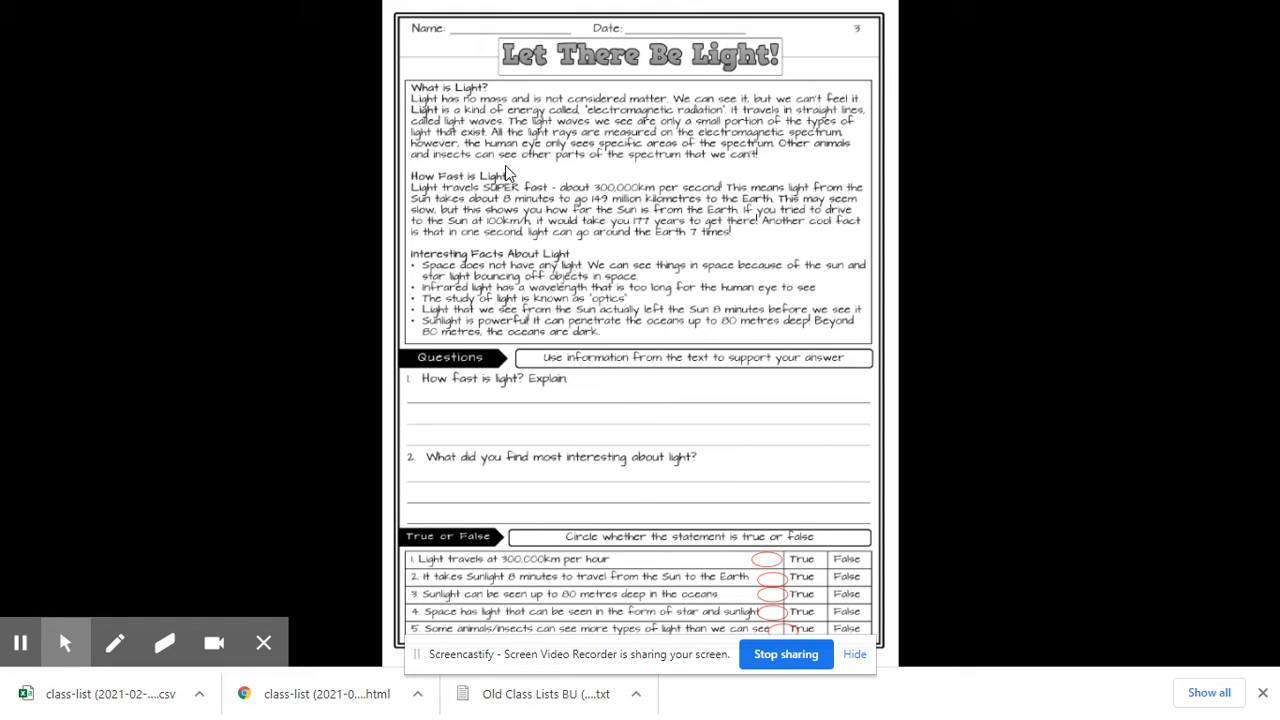
{"action": "mouse_move", "coordinate": [516, 172]}
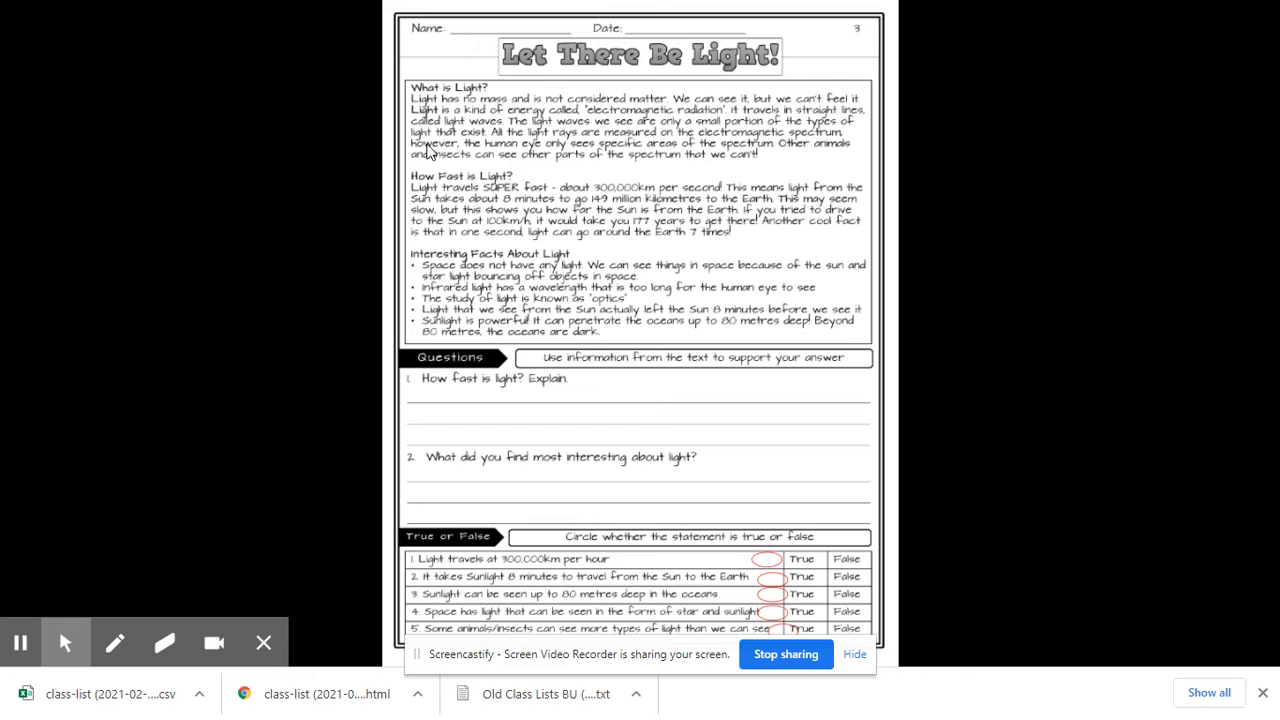
{"action": "mouse_move", "coordinate": [432, 236]}
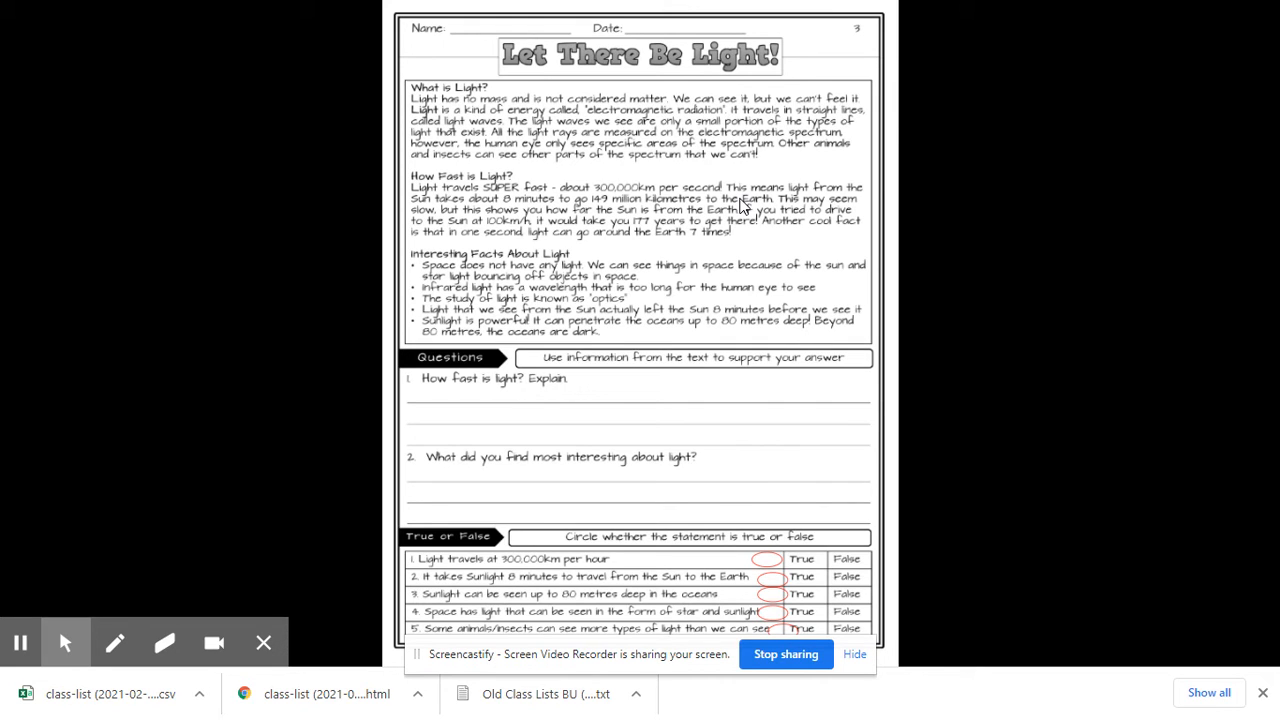
{"action": "mouse_move", "coordinate": [680, 248]}
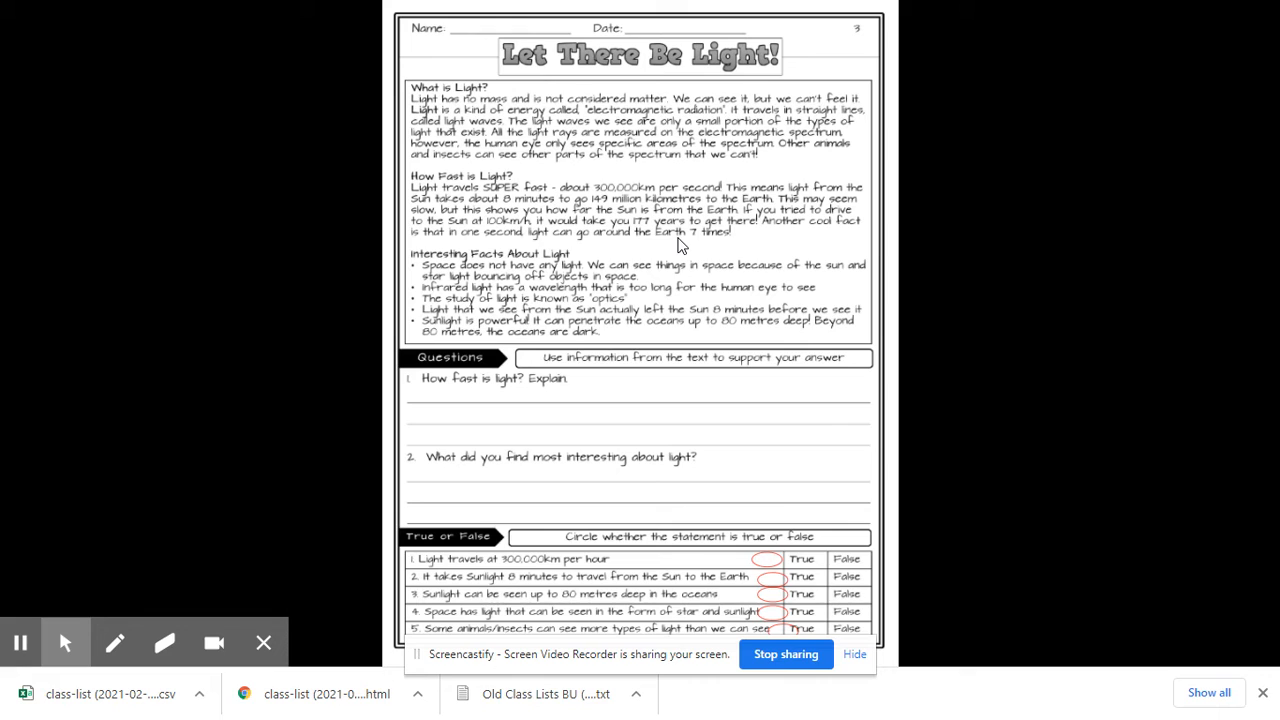
{"action": "mouse_move", "coordinate": [716, 238]}
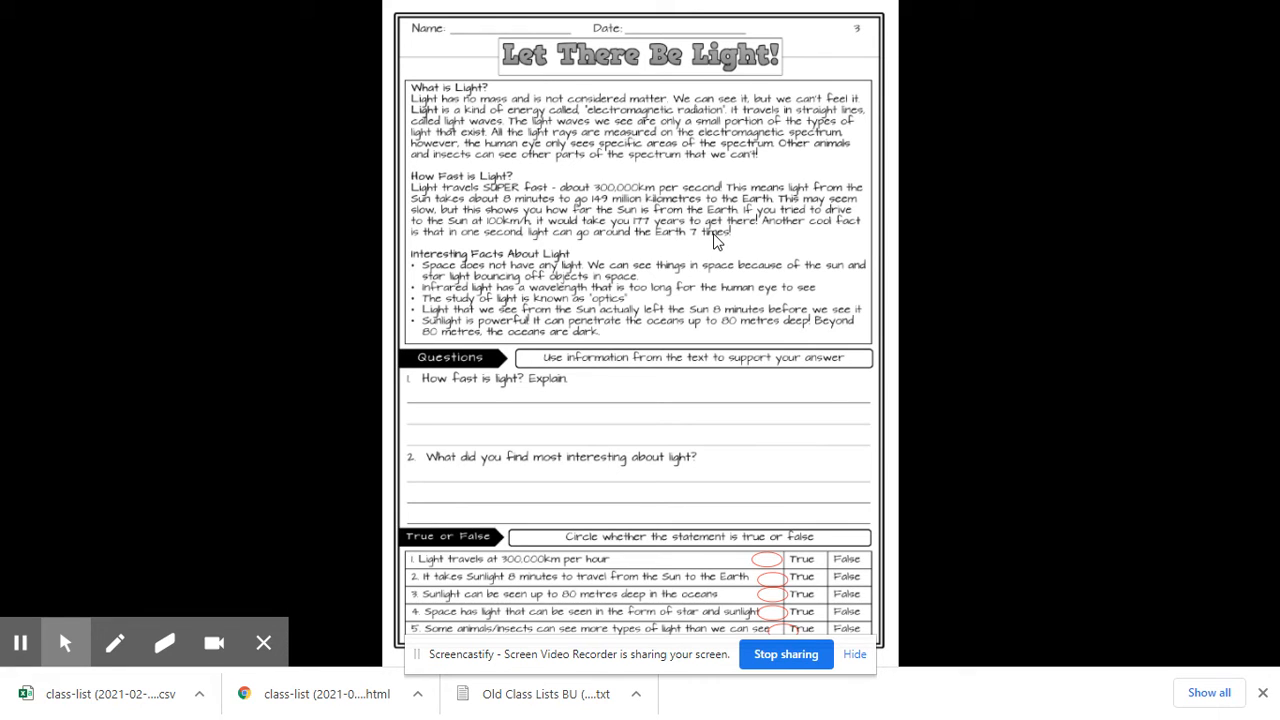
{"action": "mouse_move", "coordinate": [716, 264]}
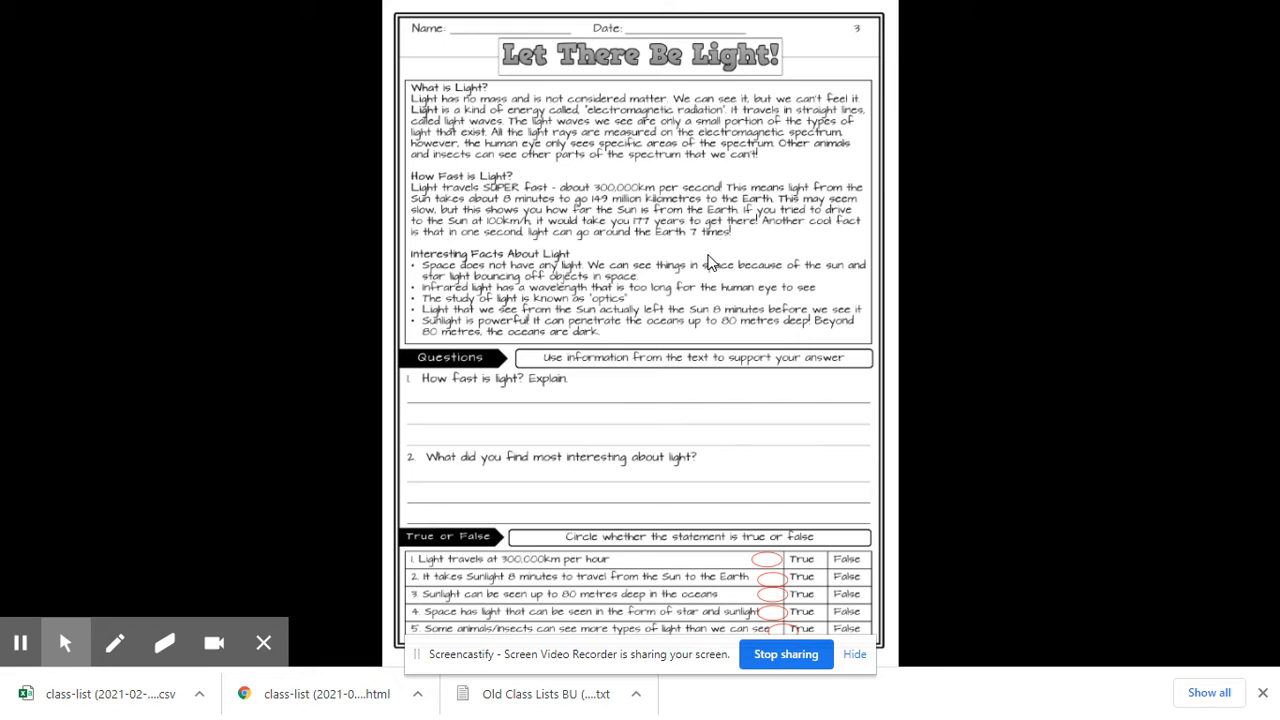
{"action": "mouse_move", "coordinate": [704, 270]}
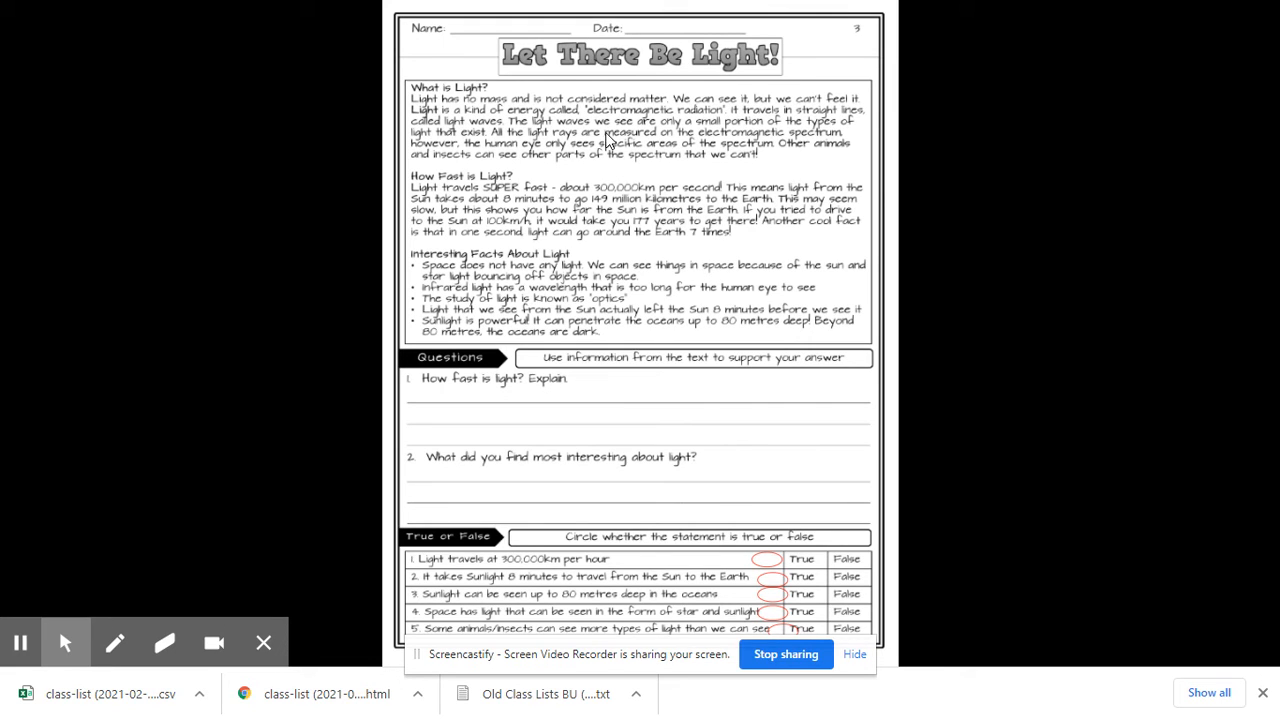
{"action": "mouse_move", "coordinate": [452, 292]}
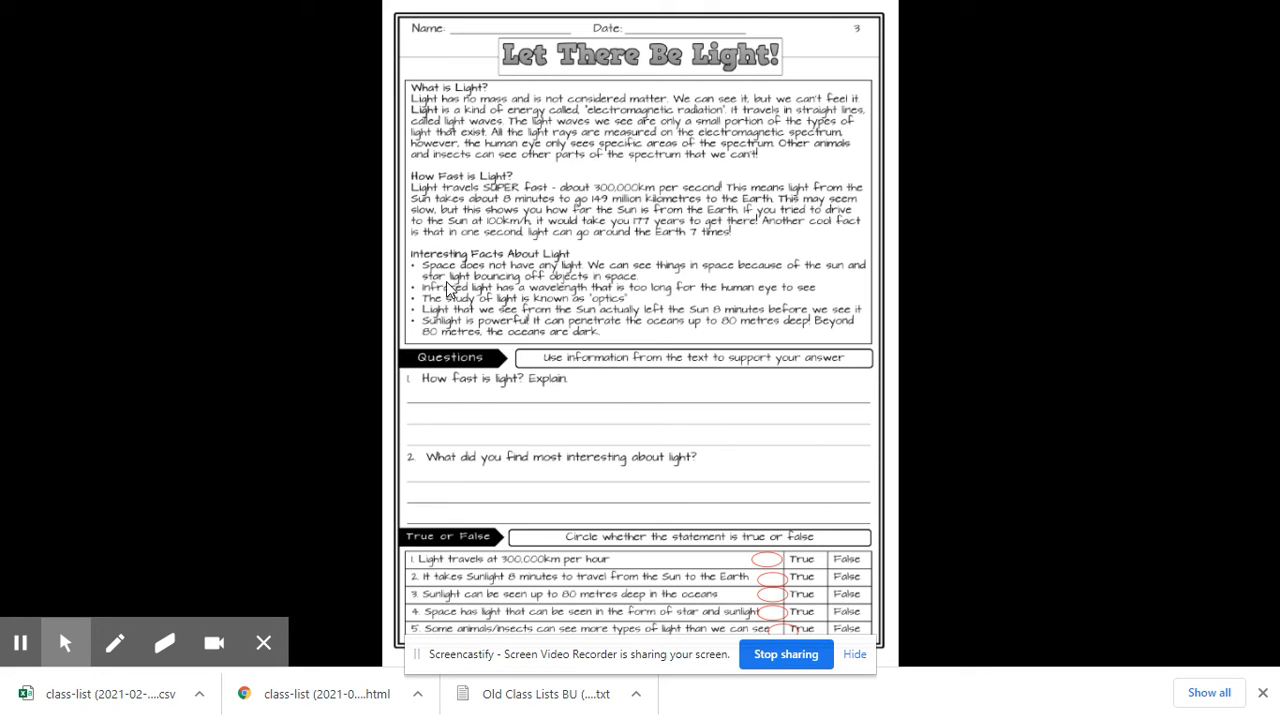
{"action": "mouse_move", "coordinate": [440, 270]}
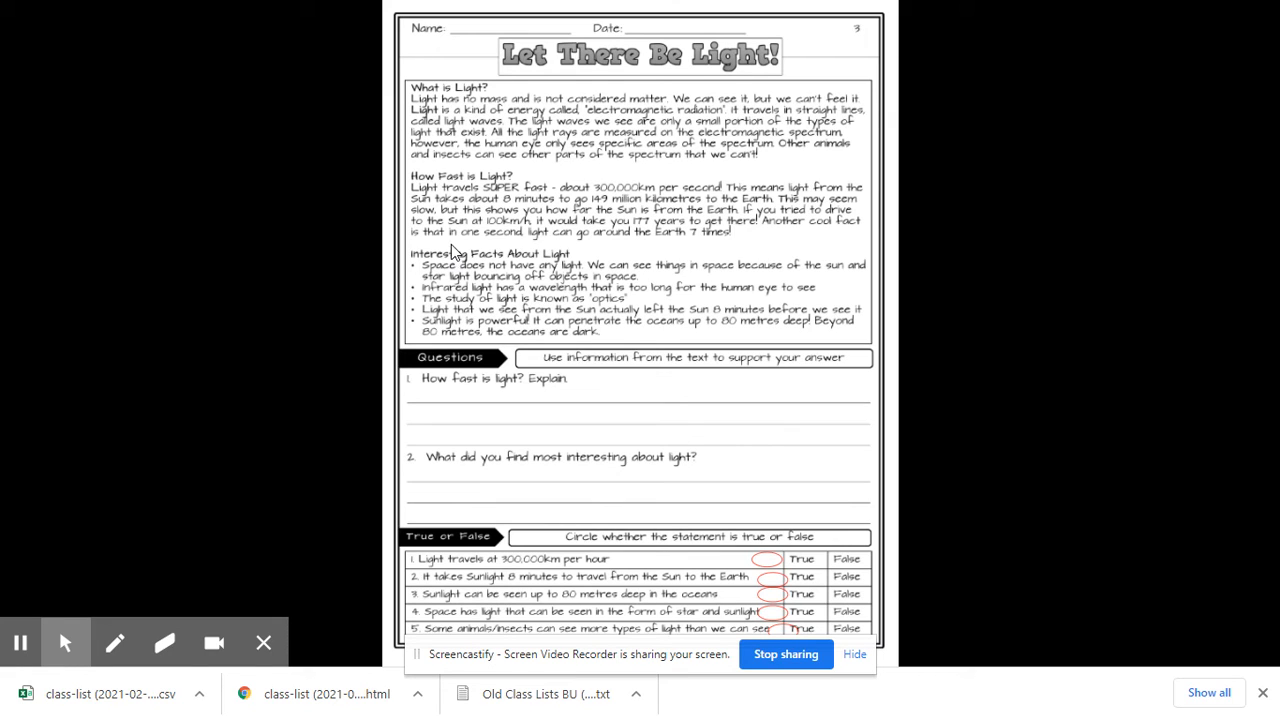
{"action": "mouse_move", "coordinate": [460, 248]}
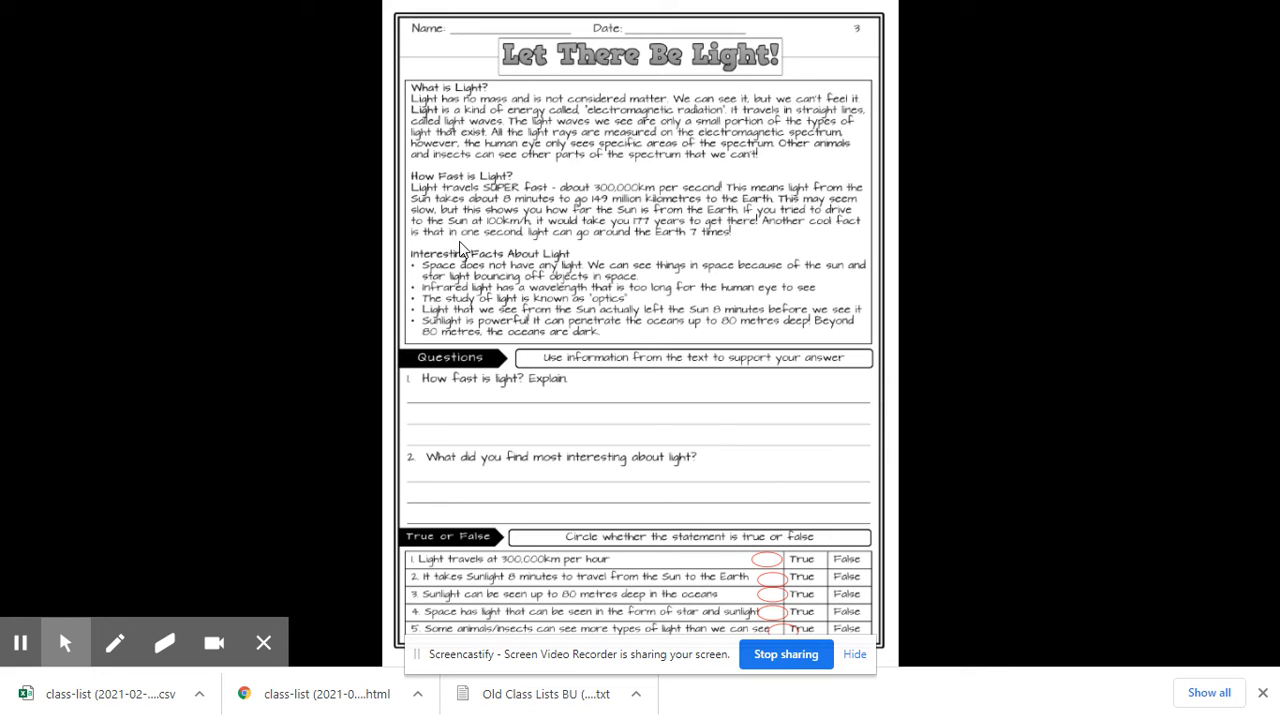
{"action": "mouse_move", "coordinate": [678, 336]}
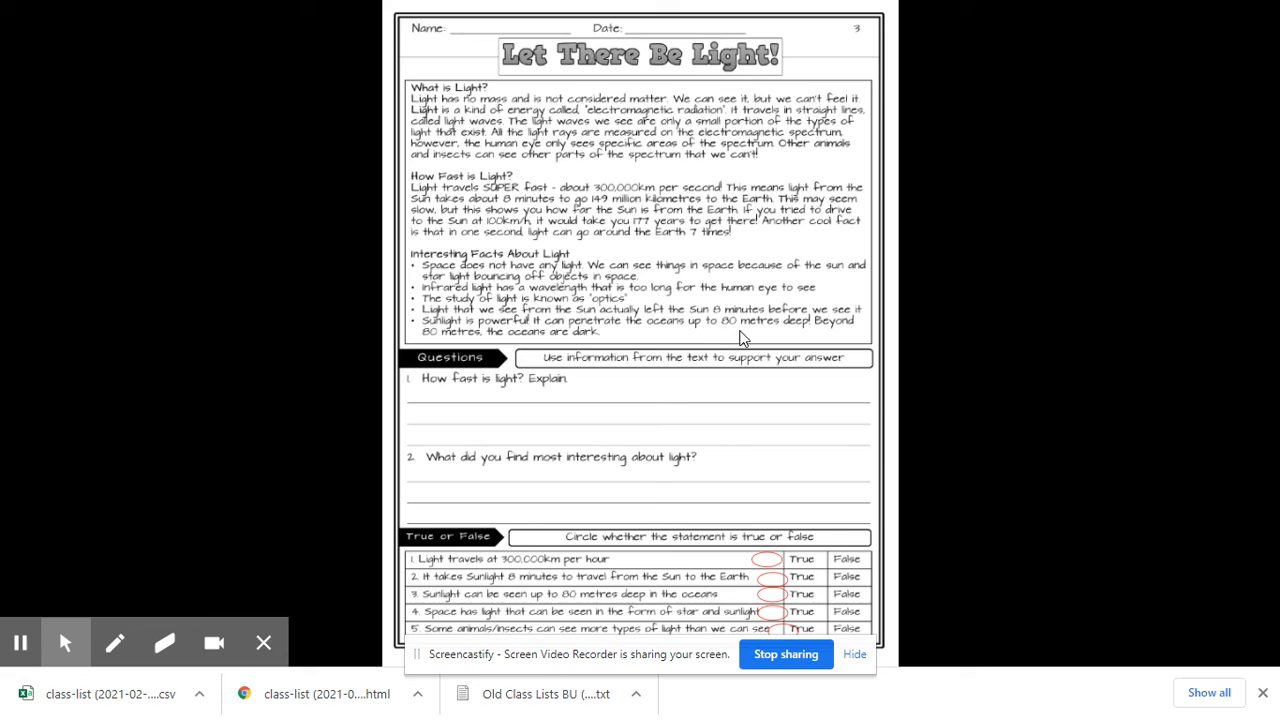
{"action": "mouse_move", "coordinate": [504, 348]}
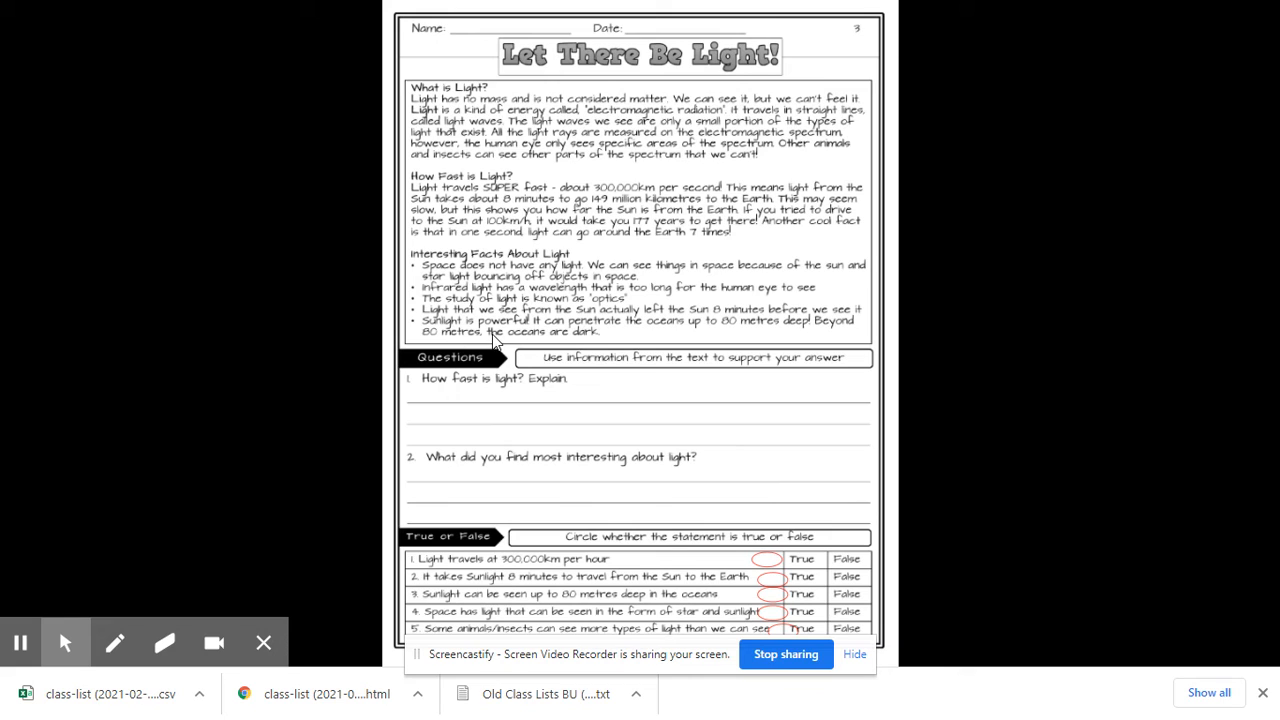
{"action": "mouse_move", "coordinate": [468, 372]}
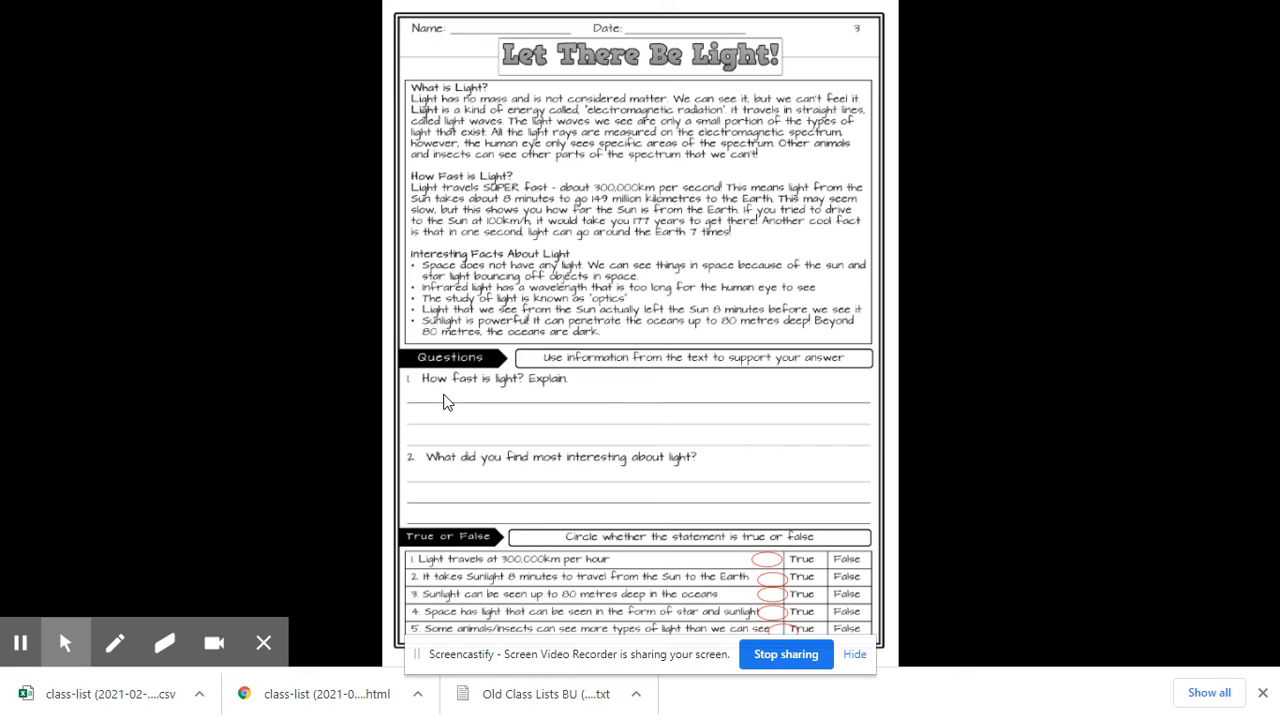
{"action": "mouse_move", "coordinate": [516, 462]}
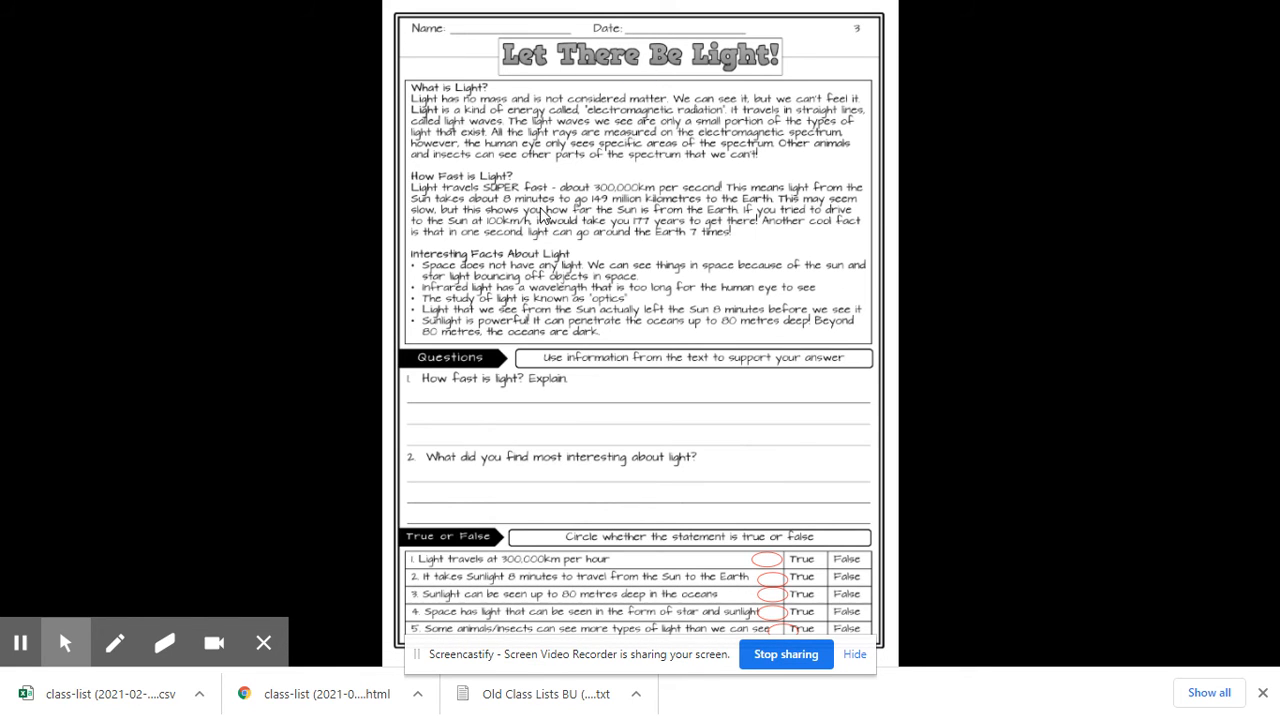
{"action": "mouse_move", "coordinate": [752, 160]}
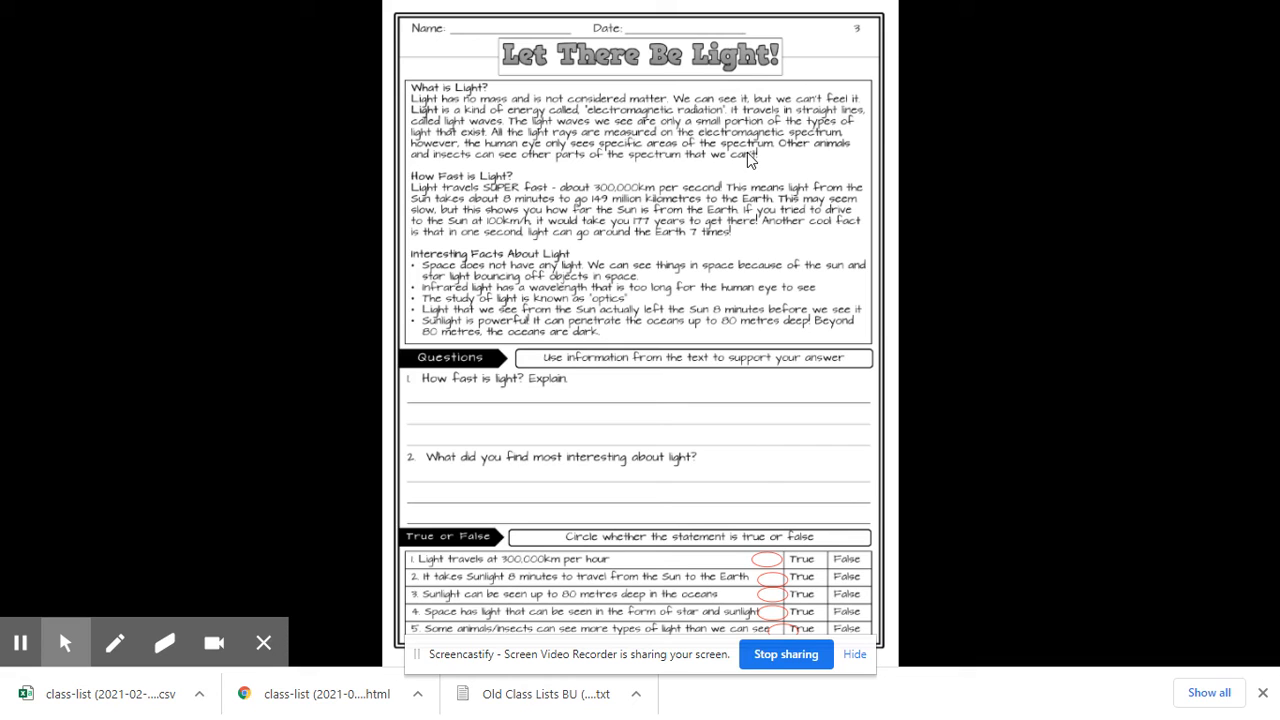
{"action": "mouse_move", "coordinate": [744, 158]}
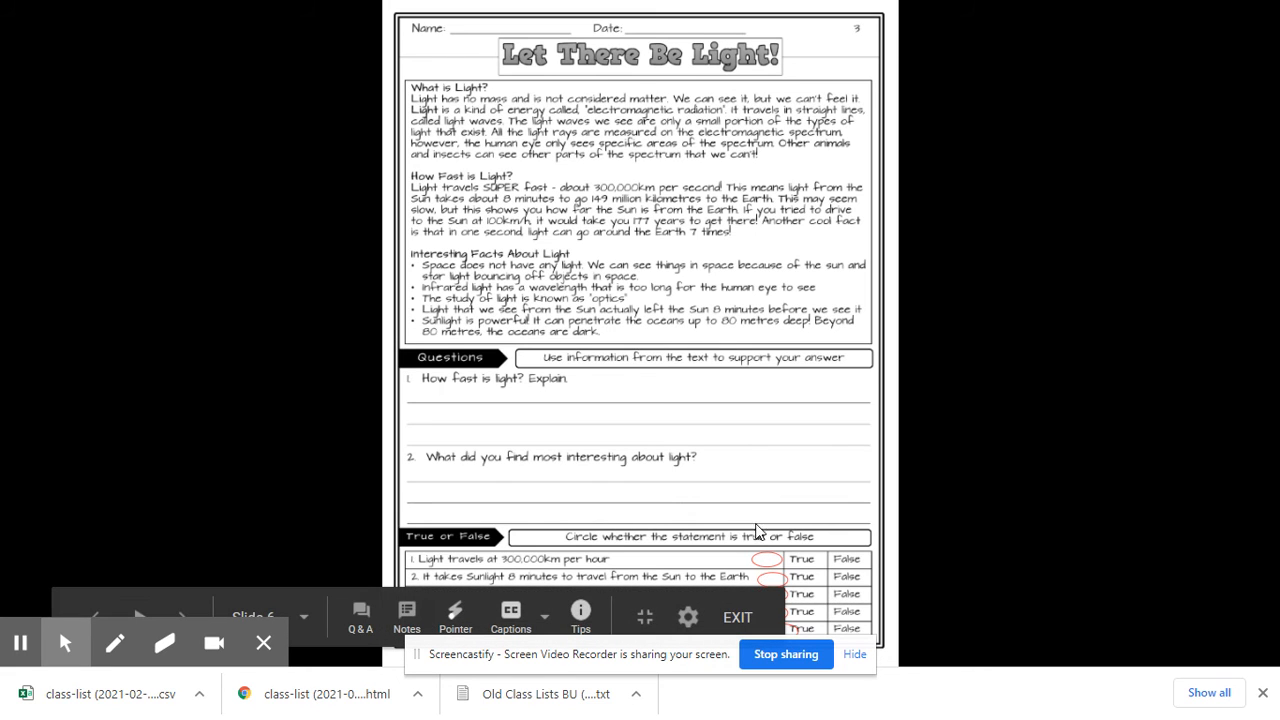
{"action": "mouse_move", "coordinate": [744, 524]}
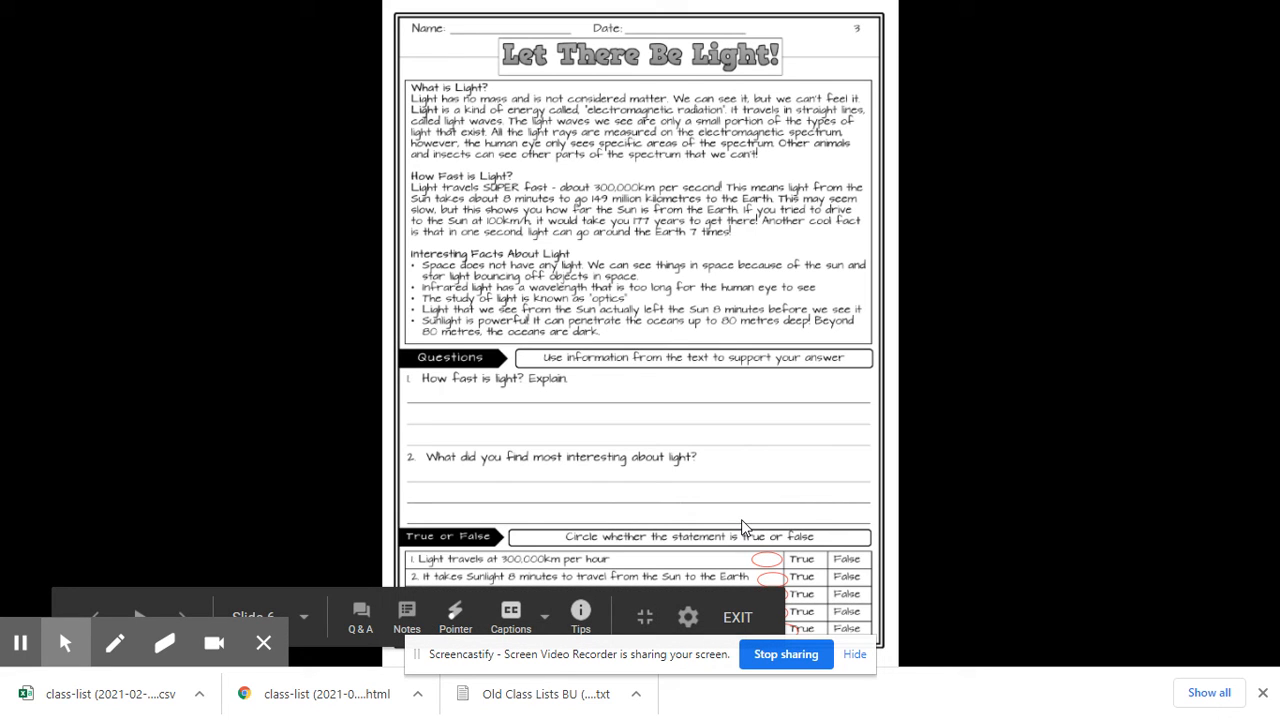
{"action": "mouse_move", "coordinate": [724, 482]}
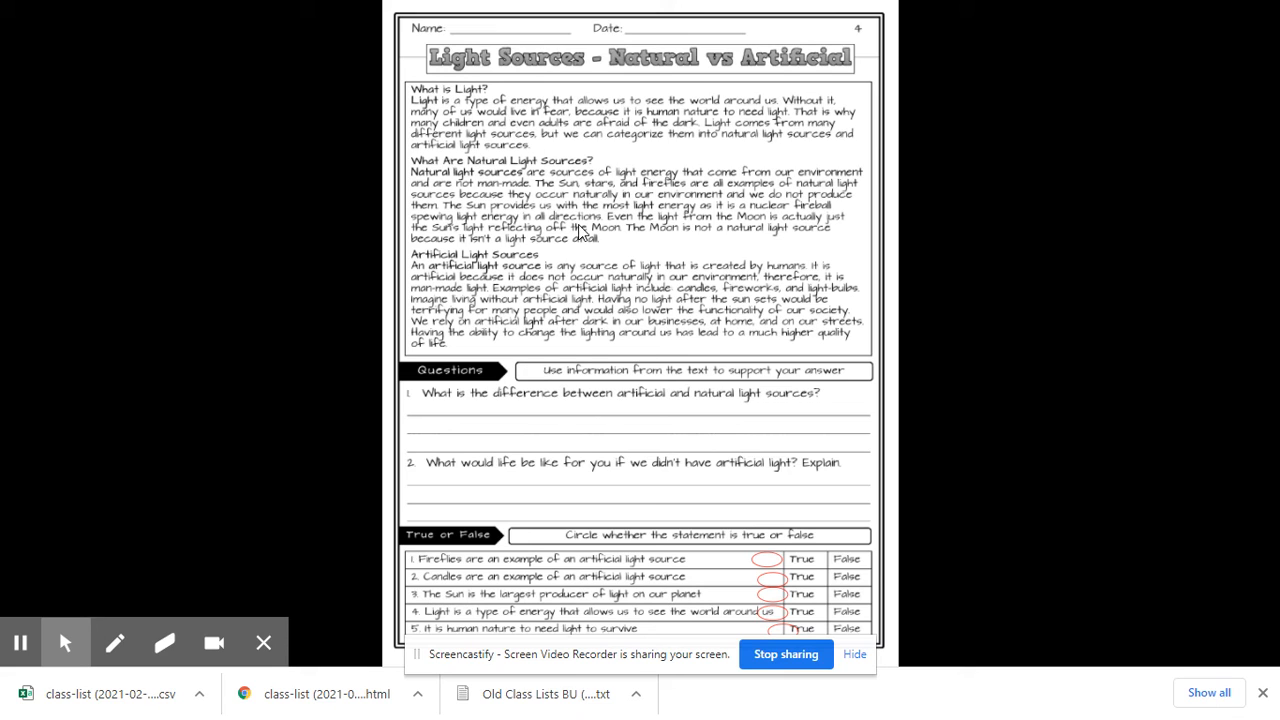
{"action": "mouse_move", "coordinate": [604, 252]}
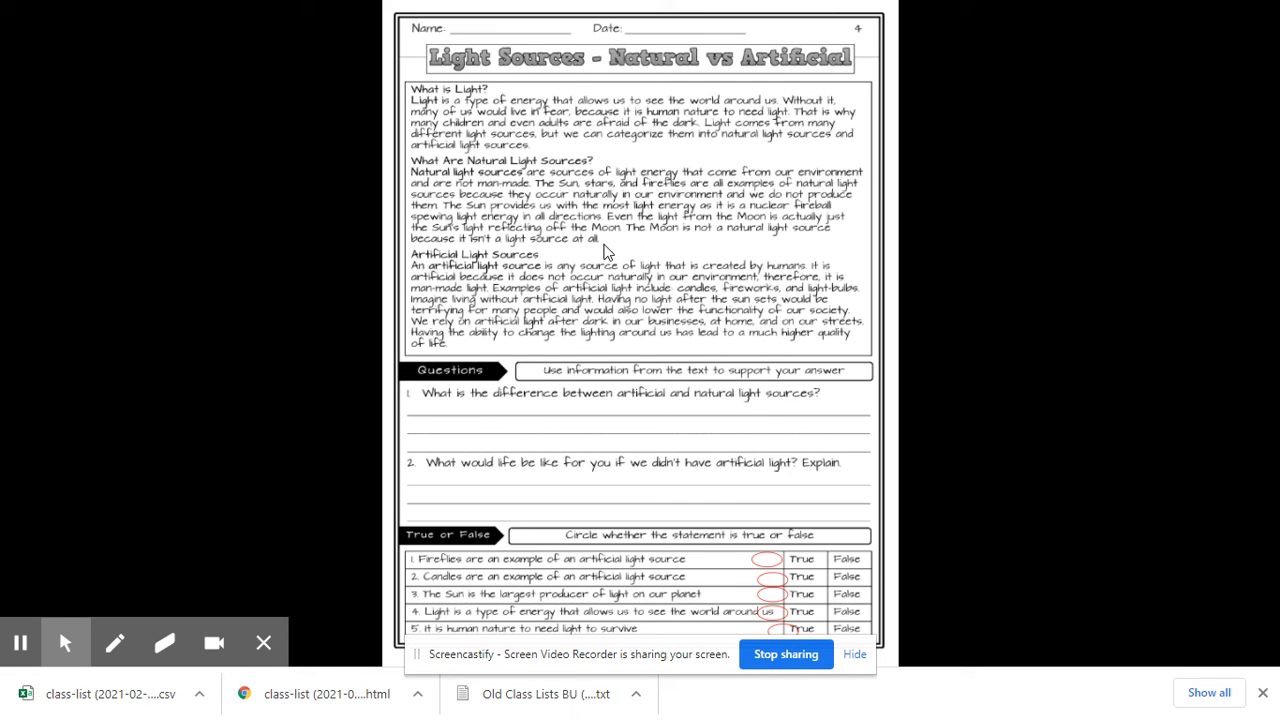
{"action": "mouse_move", "coordinate": [576, 272]}
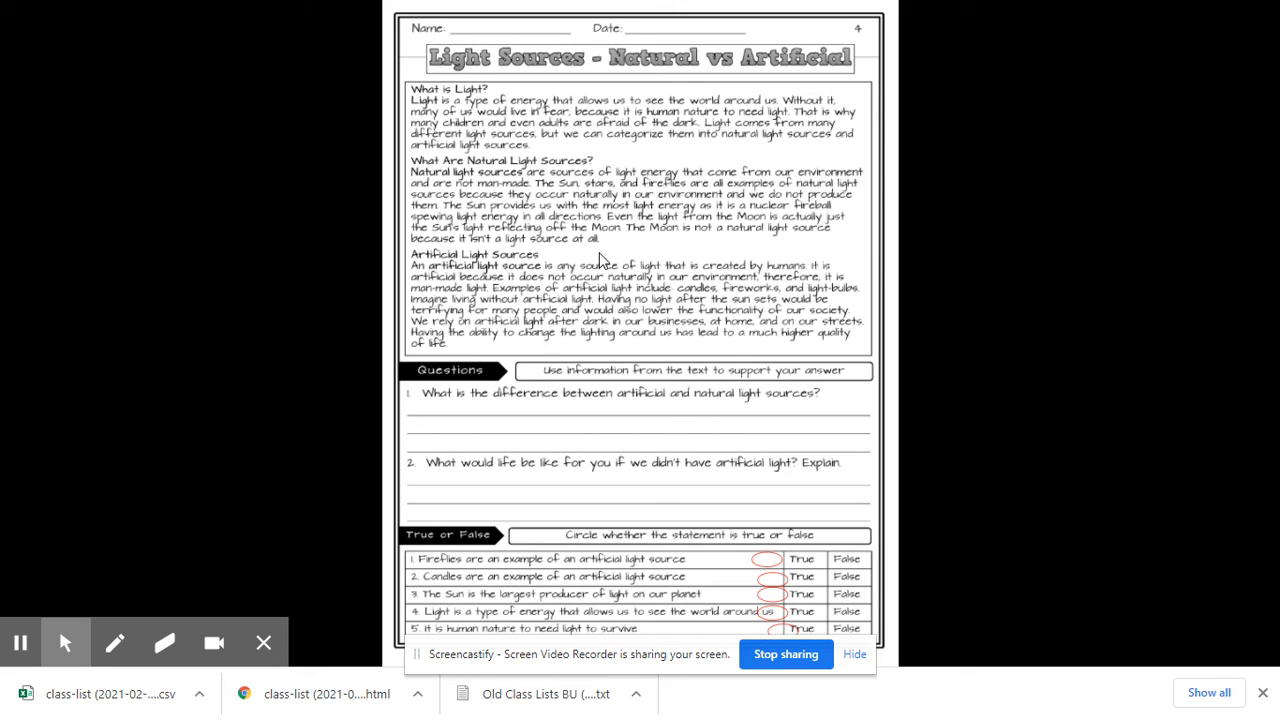
{"action": "mouse_move", "coordinate": [598, 264]}
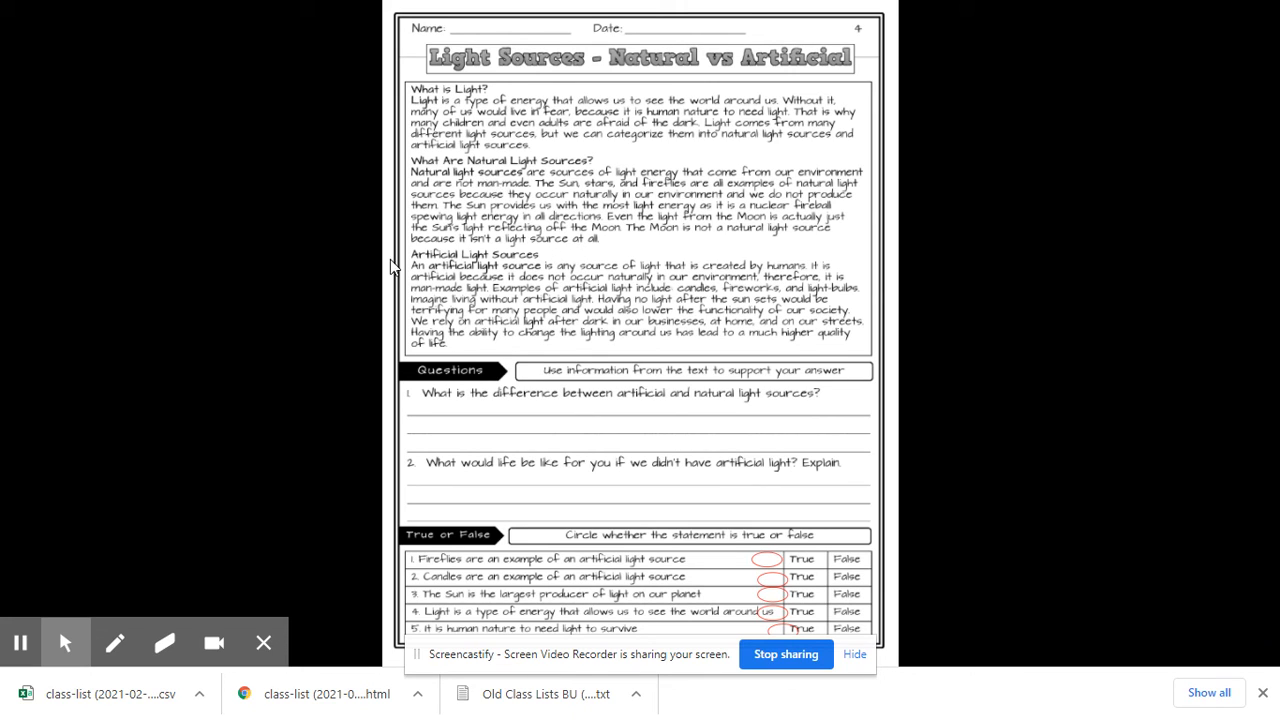
{"action": "mouse_move", "coordinate": [344, 308]}
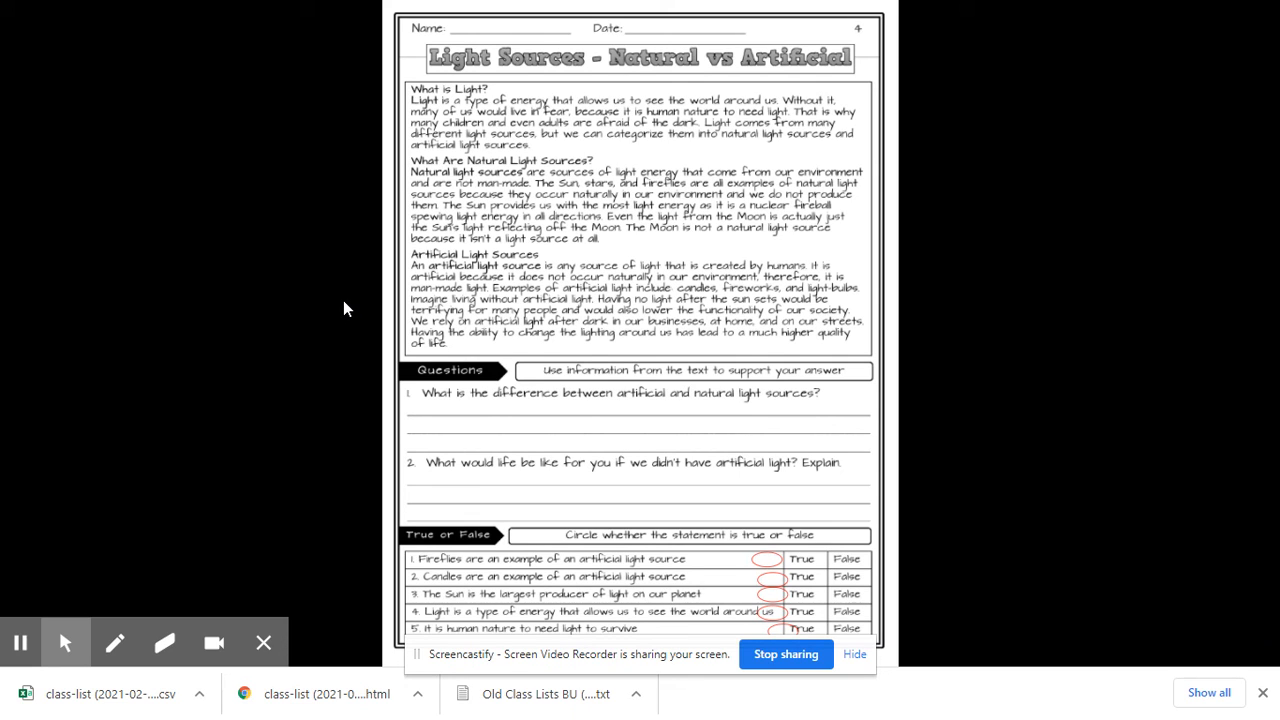
{"action": "mouse_move", "coordinate": [358, 316]}
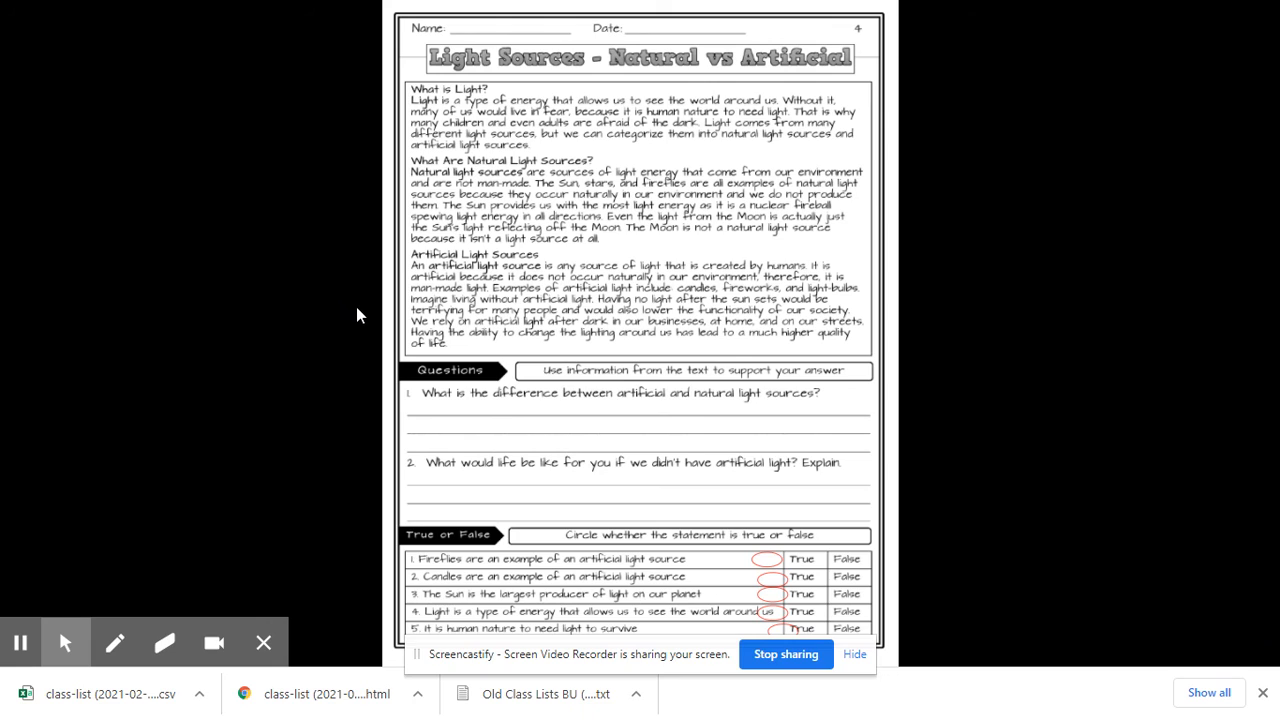